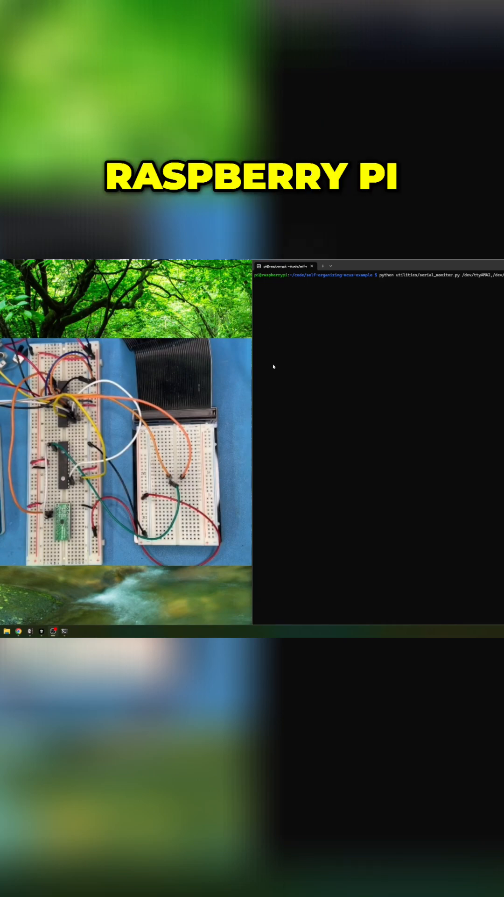
mouse_move(437, 281)
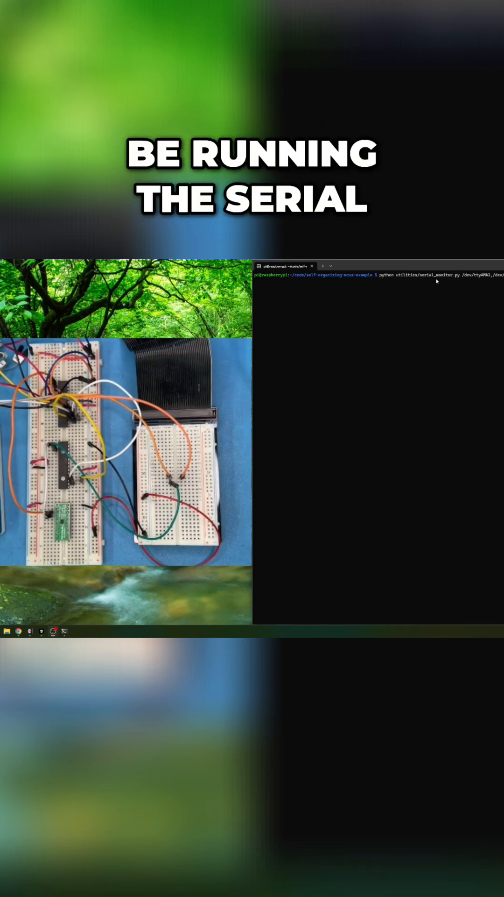